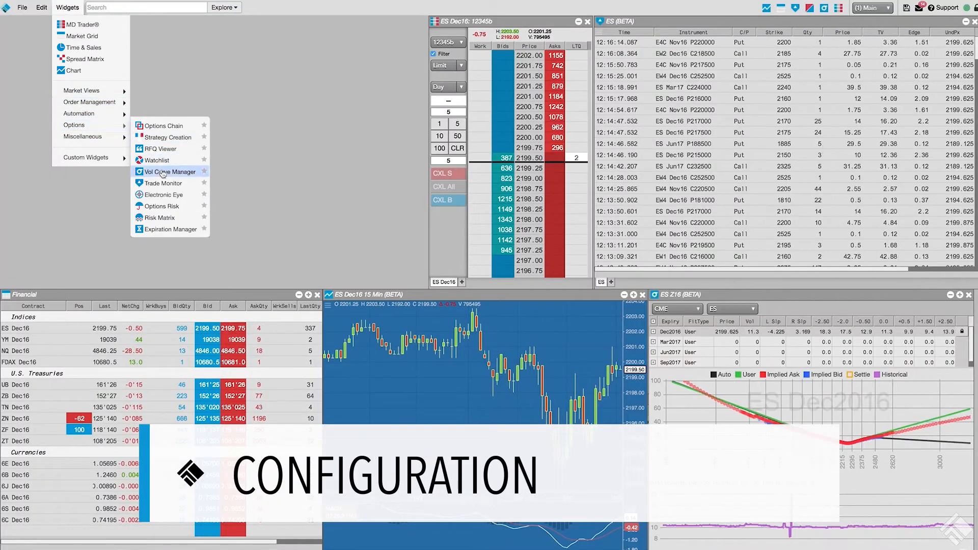
- Load CME ES Dec16 options (family ES, product ES) into a new Electronic Eye widget
{"action": "left_click", "coordinate": [163, 194]}
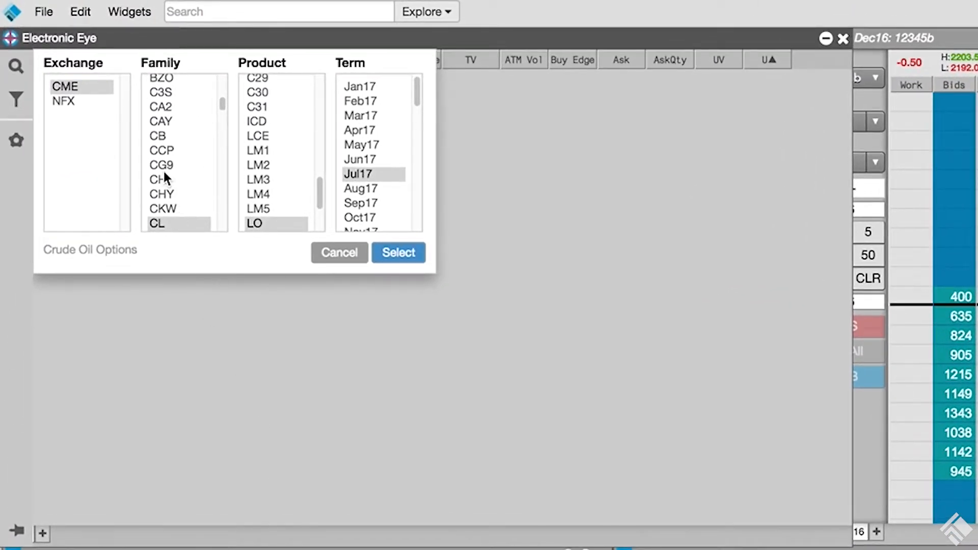
{"action": "left_click", "coordinate": [162, 151]}
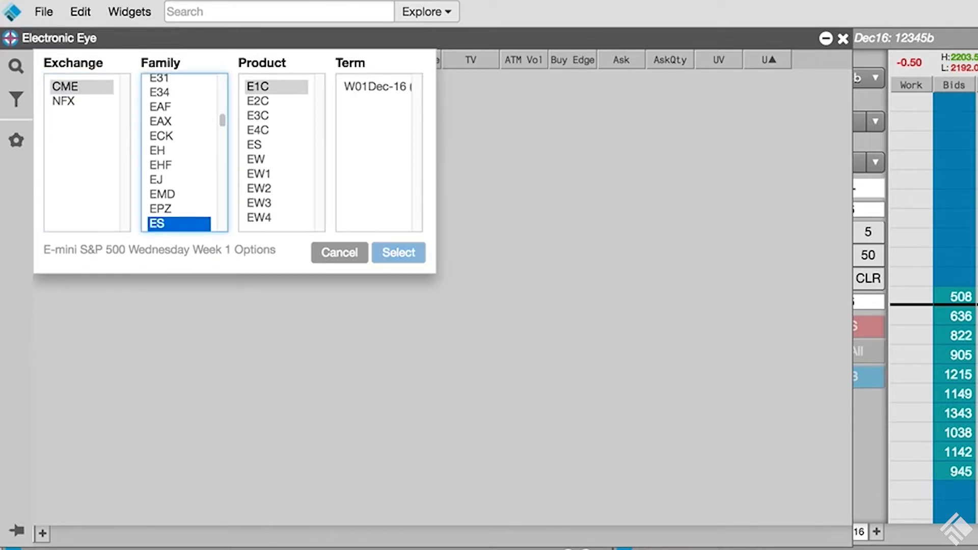
{"action": "mouse_move", "coordinate": [183, 156]}
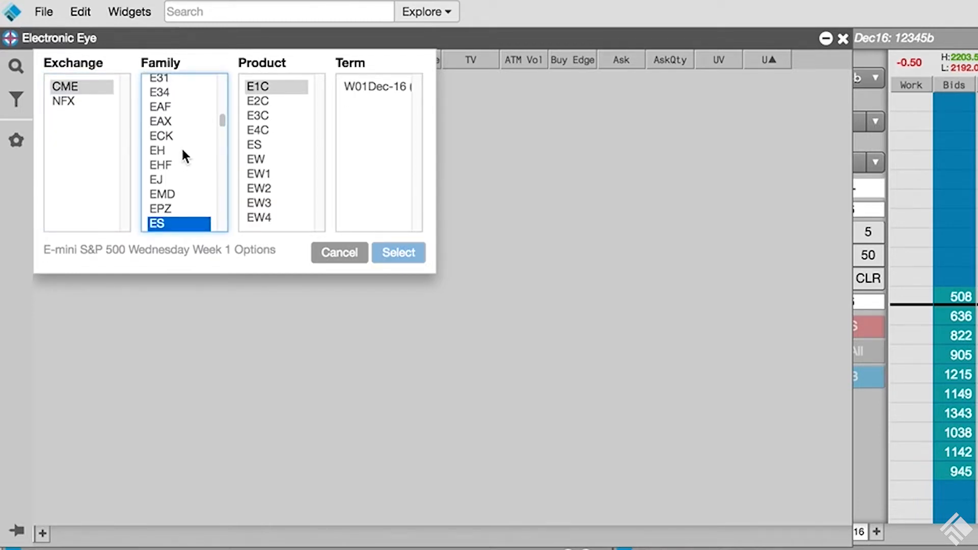
{"action": "left_click", "coordinate": [275, 144]}
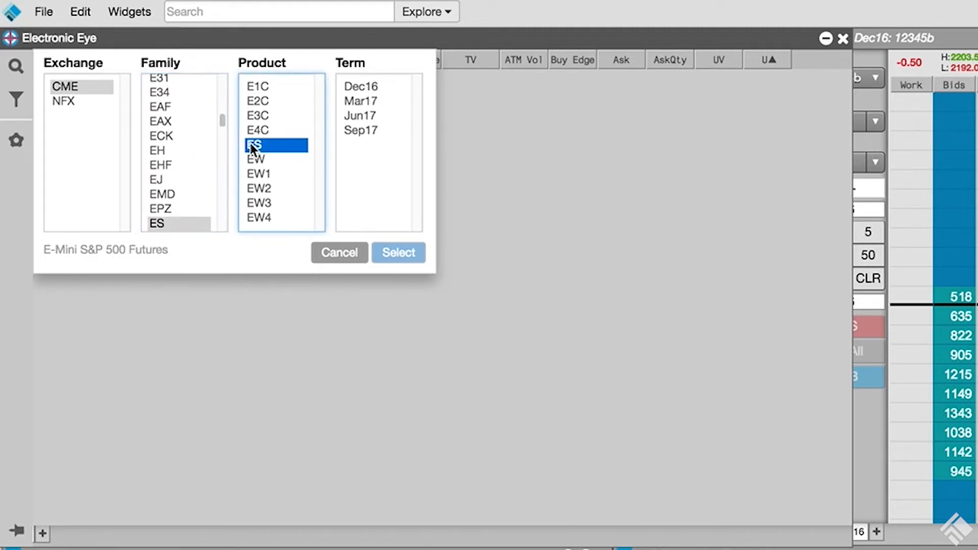
{"action": "left_click", "coordinate": [361, 86]}
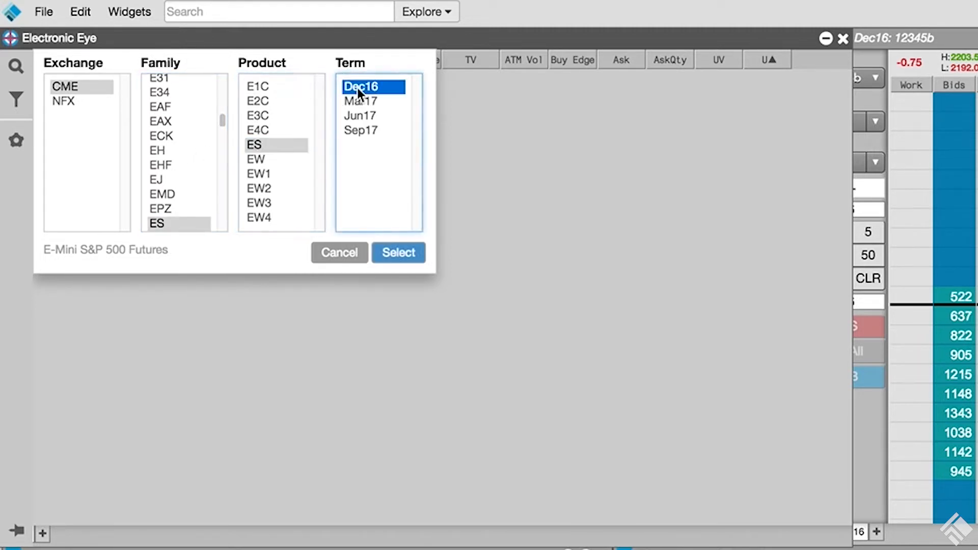
{"action": "left_click", "coordinate": [397, 253]}
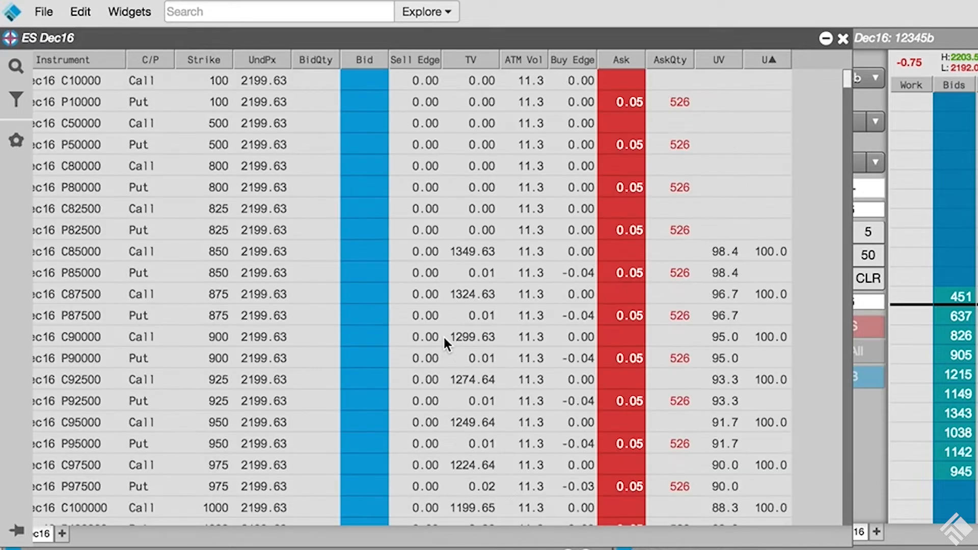
- Scroll the ES Dec16 options table, then bring up the filter rule builder
{"action": "scroll", "scroll_direction": "down", "scroll_amount": 3}
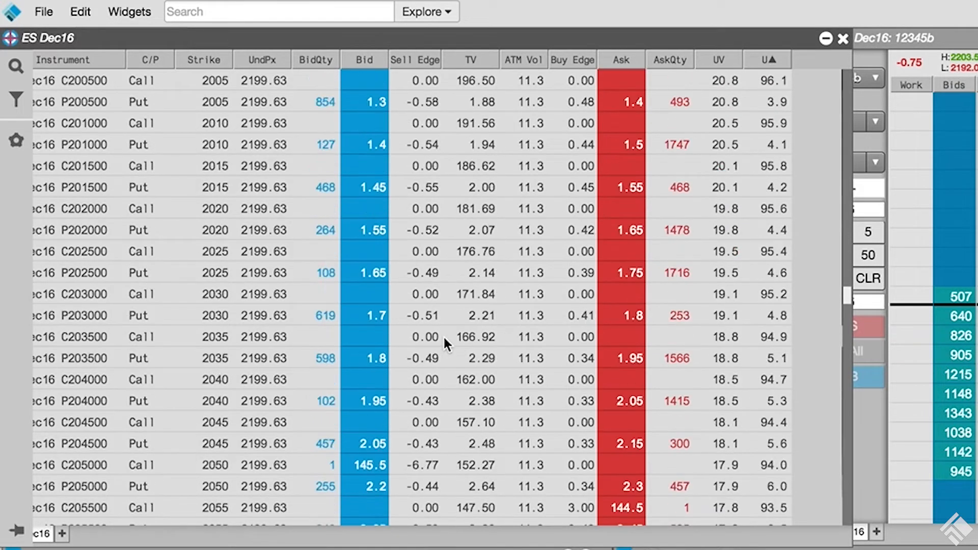
{"action": "scroll", "scroll_direction": "down", "scroll_amount": 3}
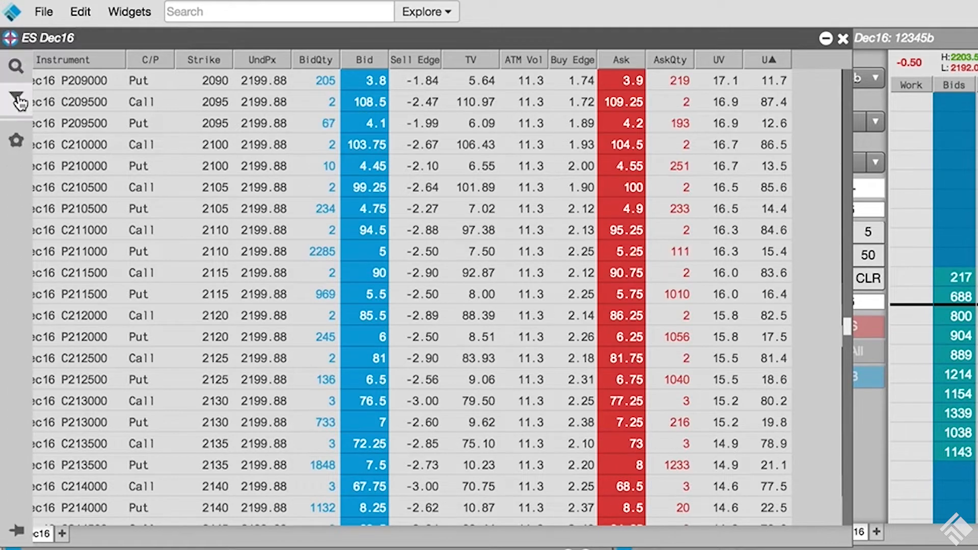
{"action": "left_click", "coordinate": [16, 100]}
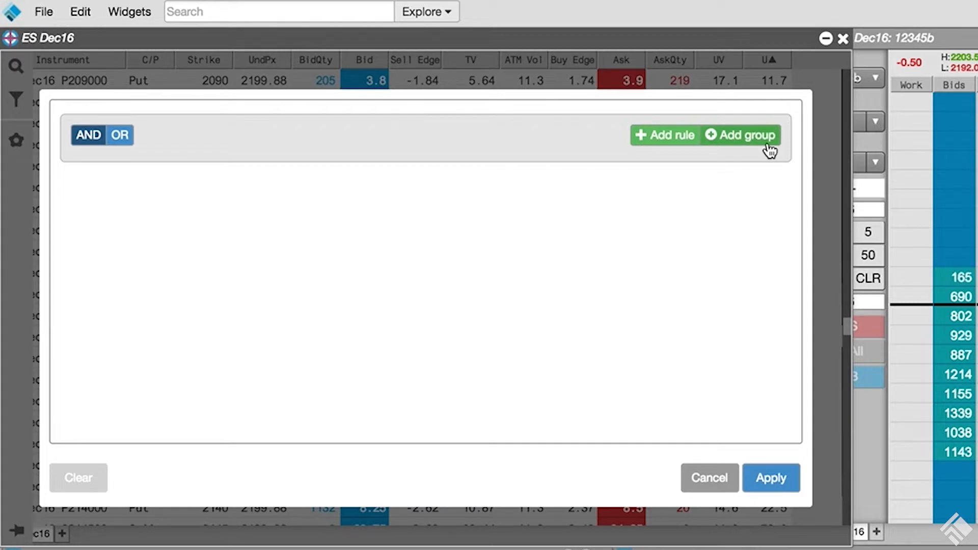
- Add an AND rule group with TT Delta at most 70 and at least 30
{"action": "left_click", "coordinate": [740, 135]}
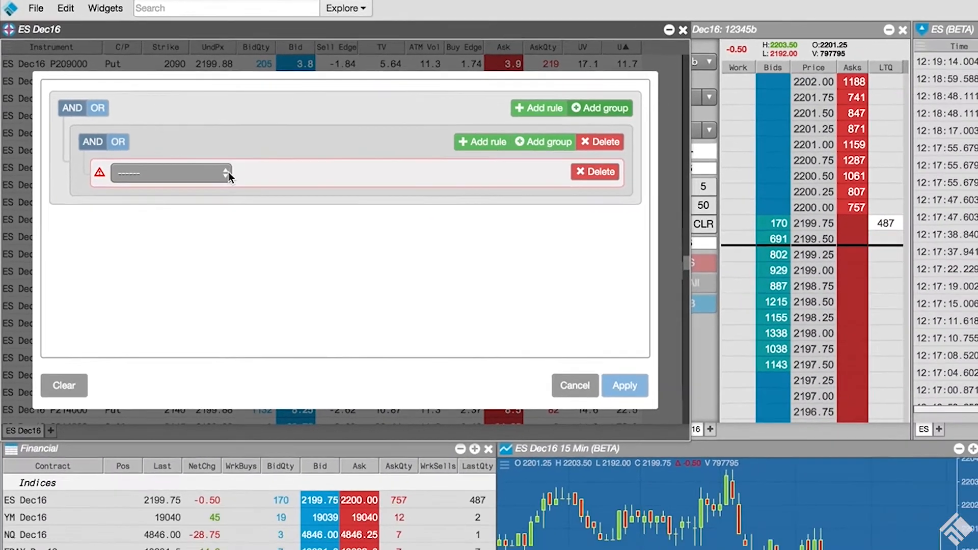
{"action": "left_click", "coordinate": [170, 173]}
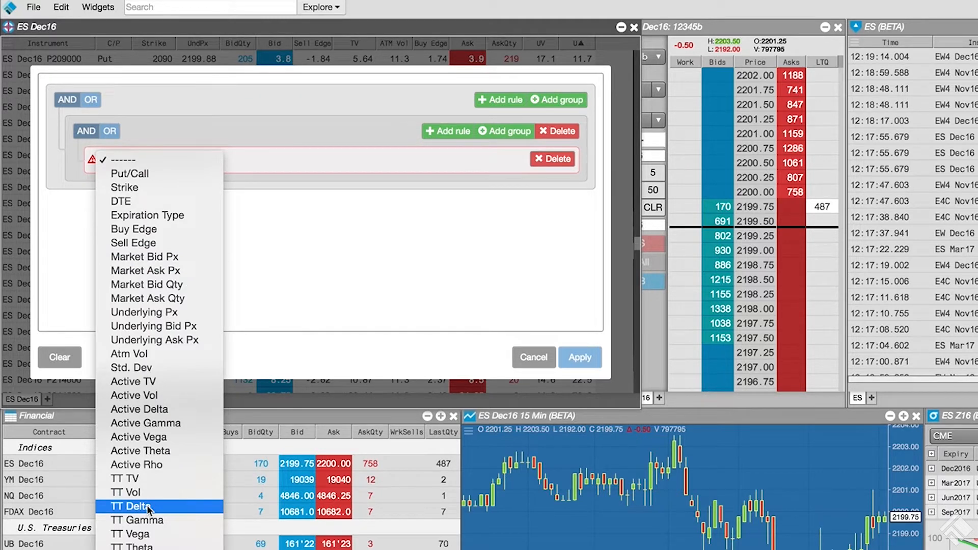
{"action": "left_click", "coordinate": [131, 505]}
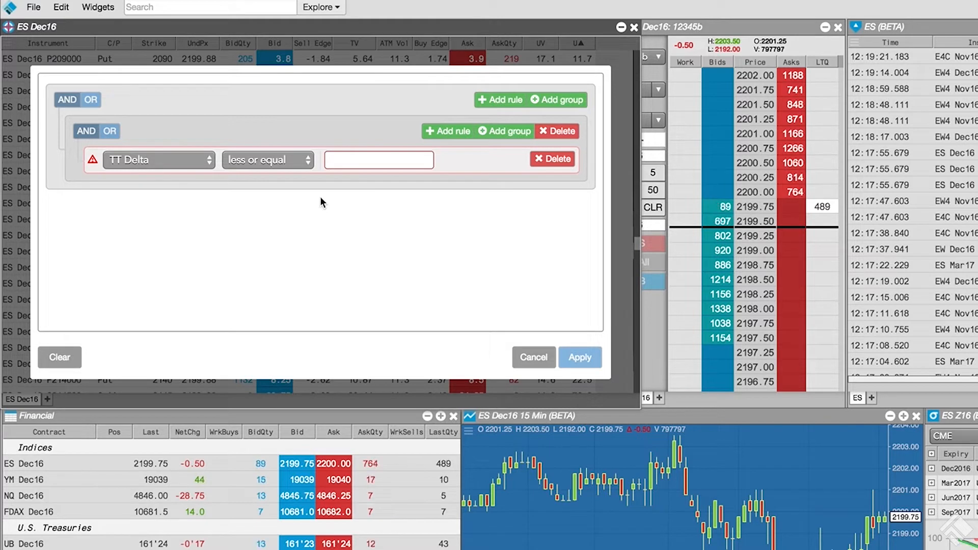
{"action": "type", "text": "7"}
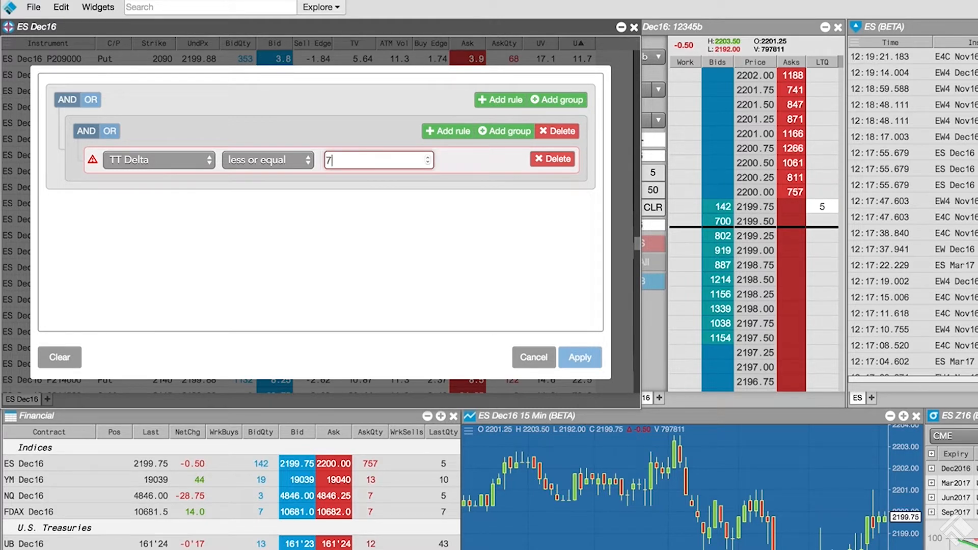
{"action": "type", "text": "0"}
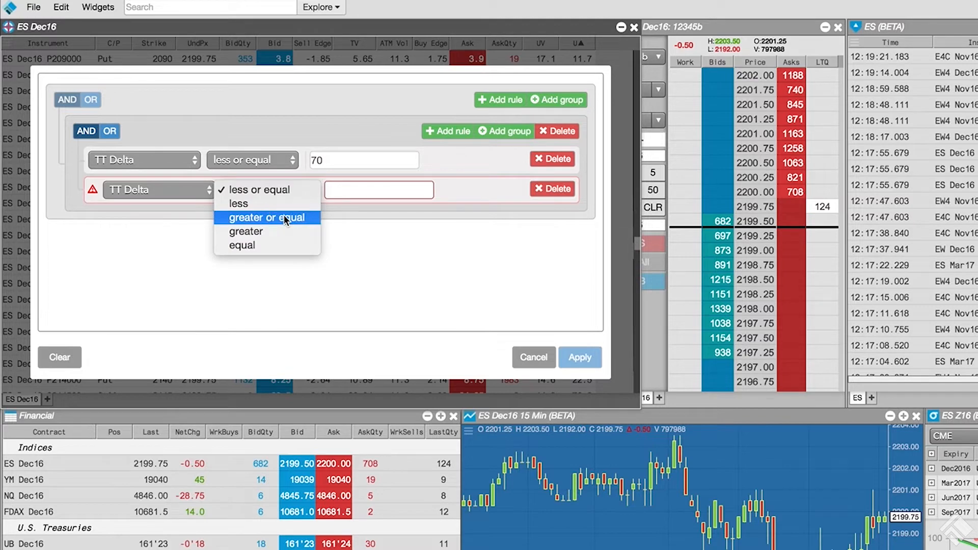
{"action": "type", "text": "30"}
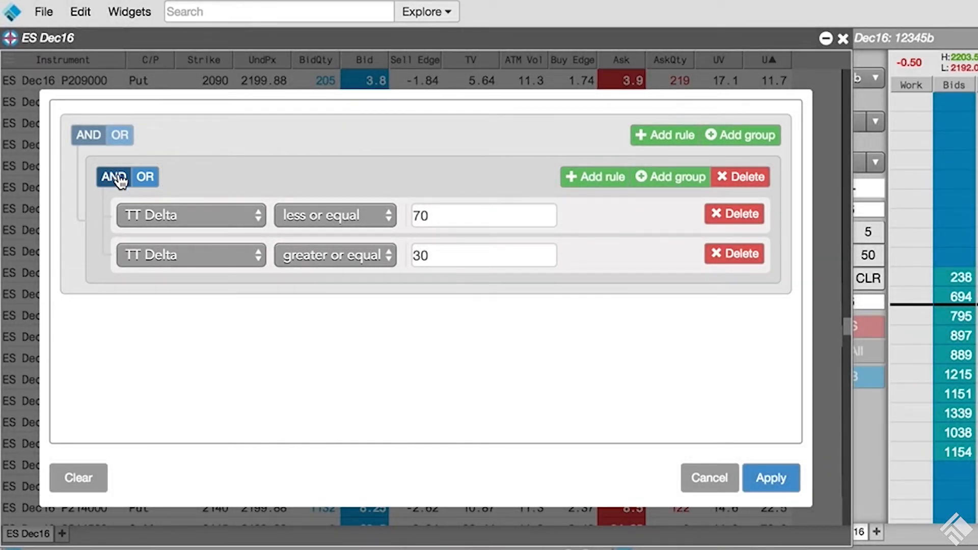
- Add a second rule group with Sell Edge ≥ 0 and Buy Edge ≥ 0
{"action": "left_click", "coordinate": [739, 135]}
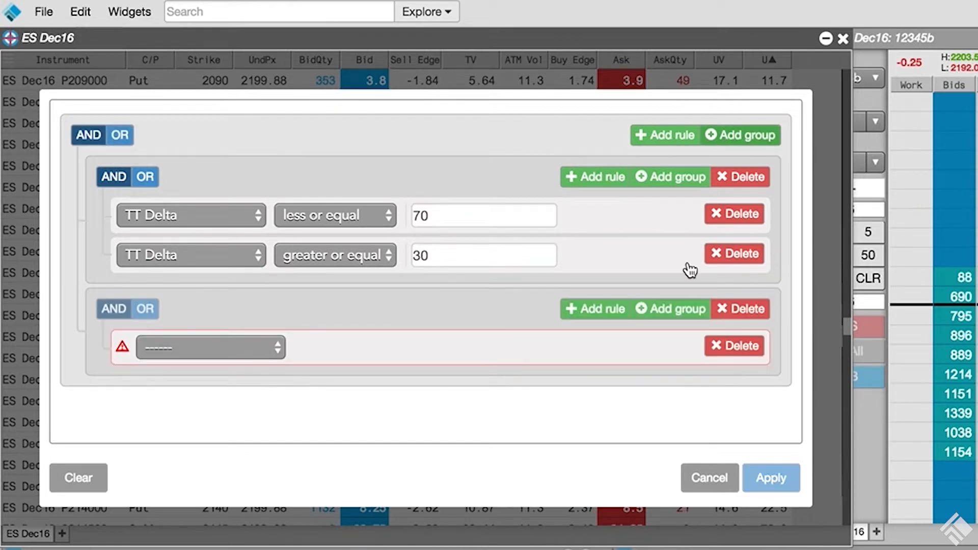
{"action": "left_click", "coordinate": [210, 347]}
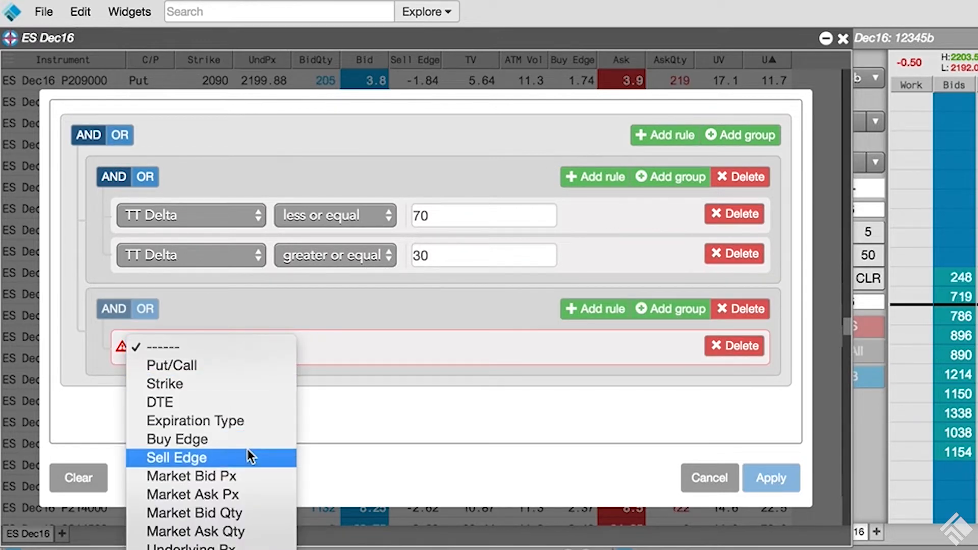
{"action": "left_click", "coordinate": [177, 457]}
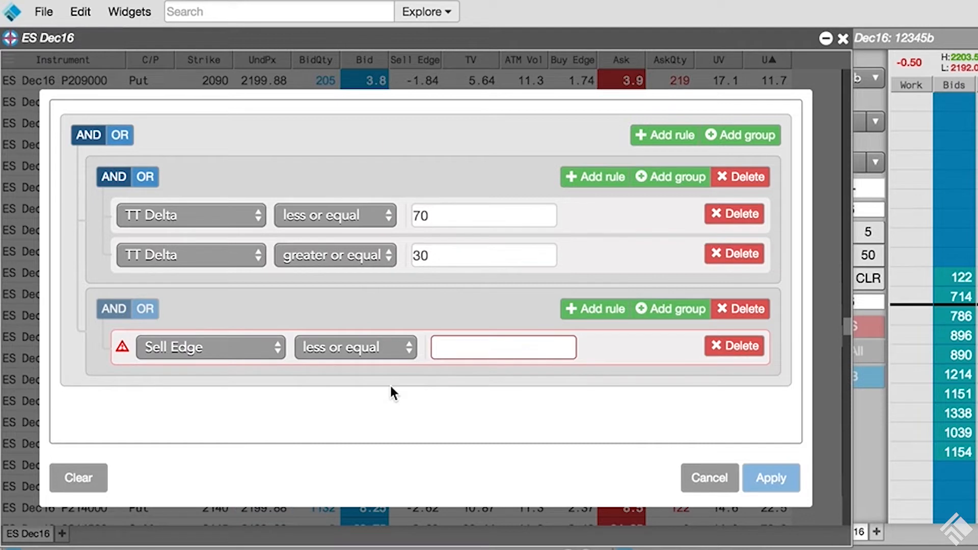
{"action": "left_click", "coordinate": [355, 347]}
{"action": "type", "text": "0"}
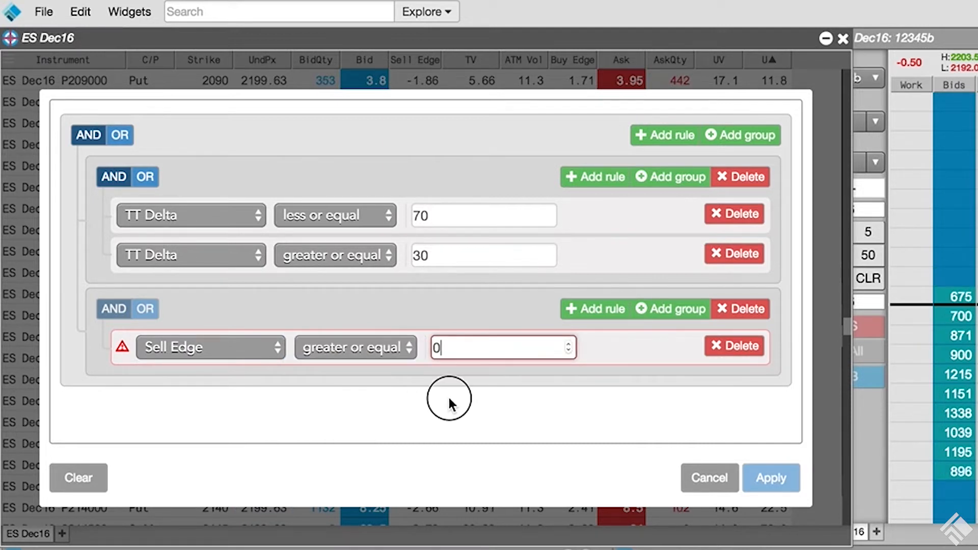
{"action": "left_click", "coordinate": [594, 308]}
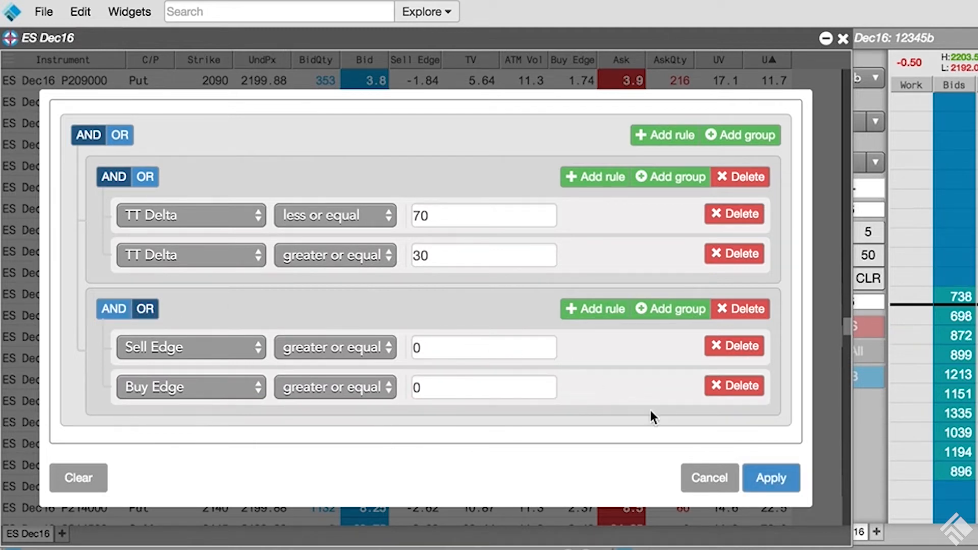
{"action": "left_click", "coordinate": [770, 478]}
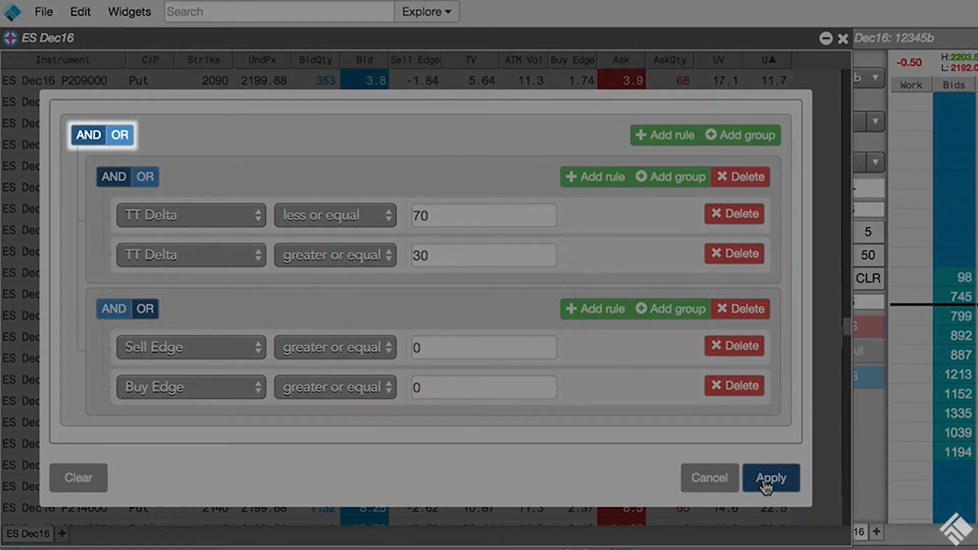
- Apply the Delta and Edge filter, leaving three puts and one call listed
{"action": "left_click", "coordinate": [770, 478]}
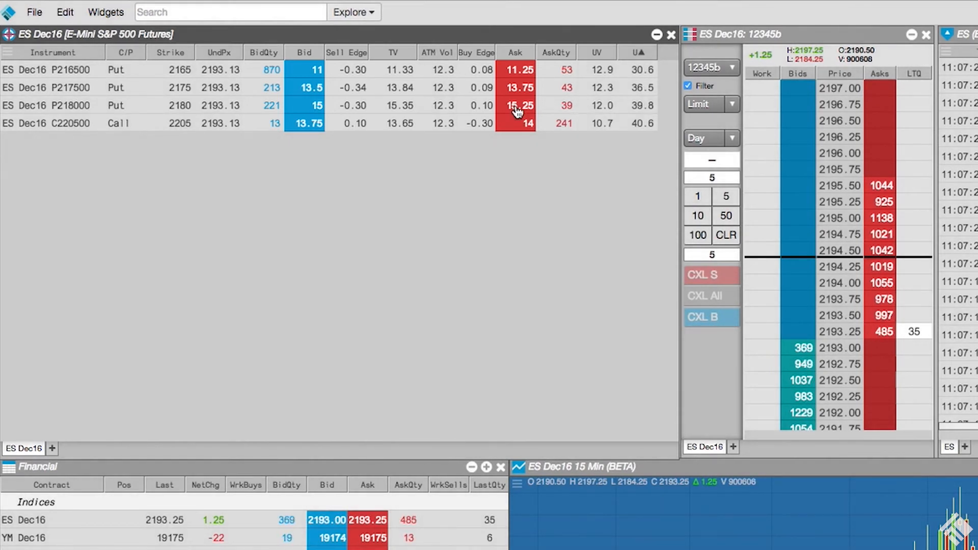
- Buy 5 ES Dec16 P218000 puts at 15.25 from the order ticket
{"action": "left_click", "coordinate": [515, 105]}
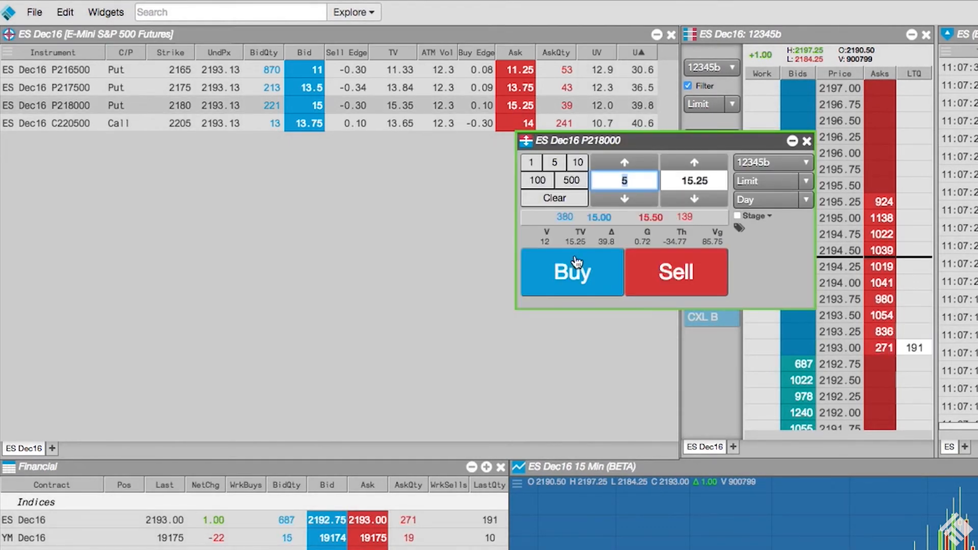
{"action": "left_click", "coordinate": [808, 141]}
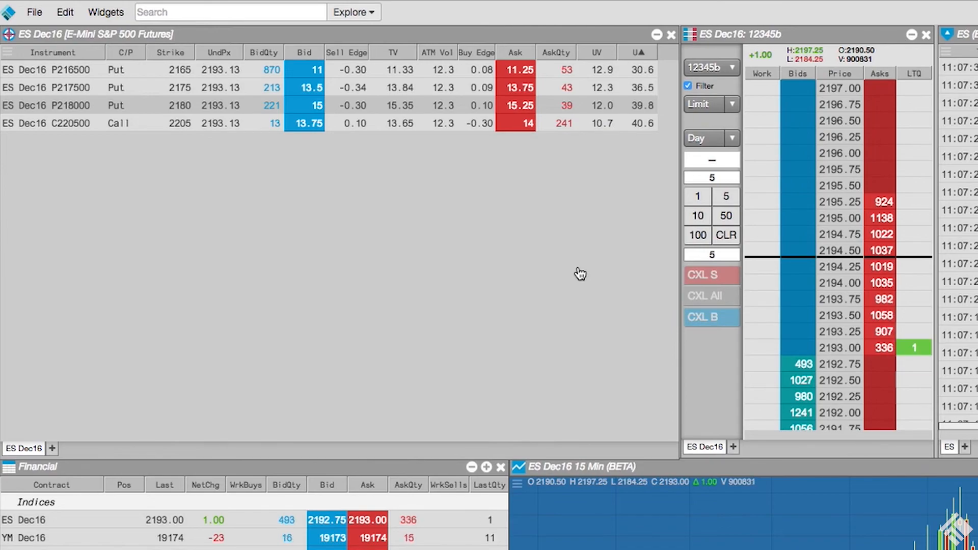